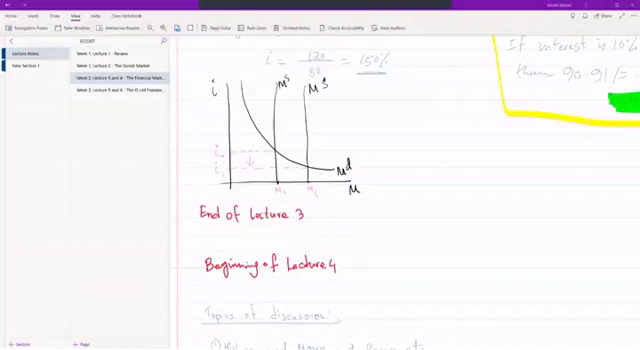
scroll("down", 3)
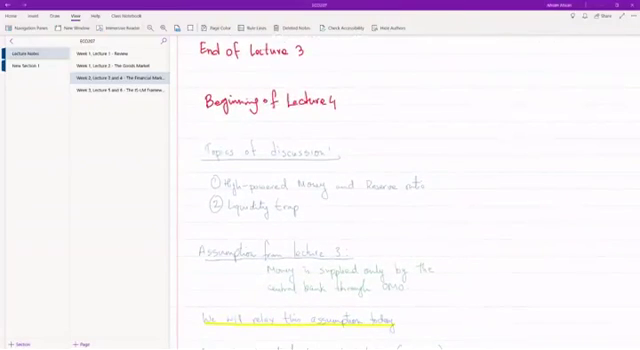
scroll("down", 3)
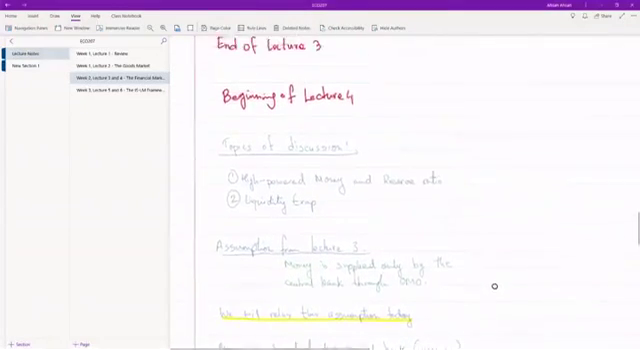
scroll("down", 3)
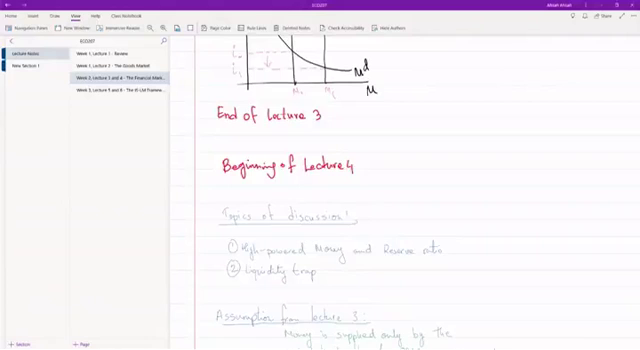
scroll("down", 3)
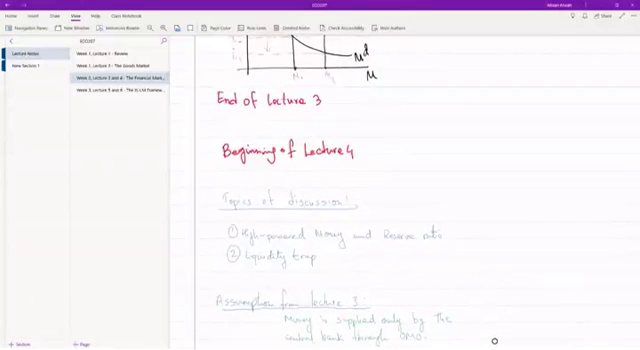
scroll("down", 3)
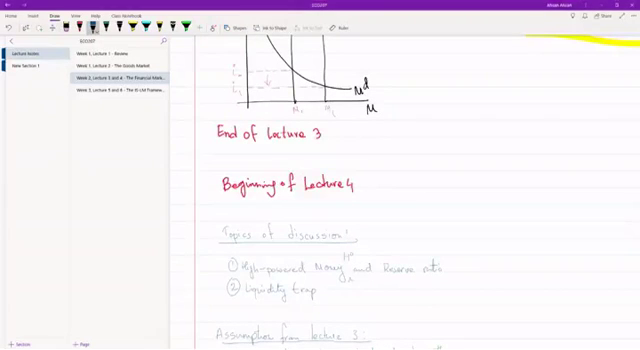
scroll("down", 3)
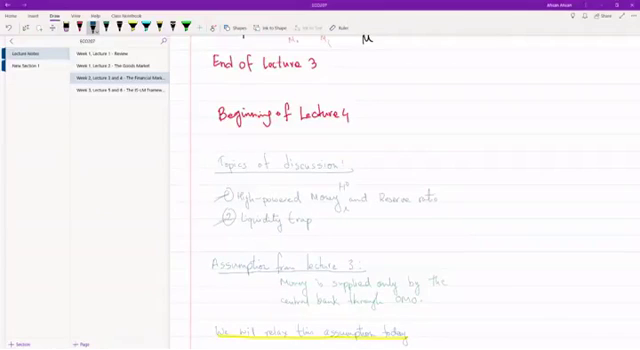
scroll("down", 3)
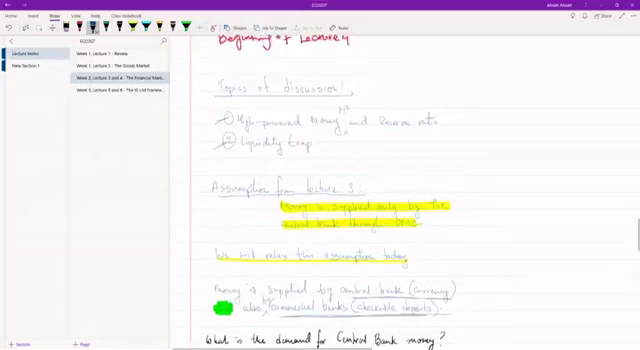
scroll("down", 3)
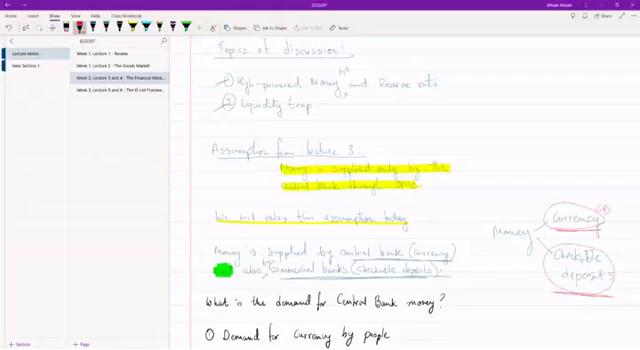
scroll("down", 3)
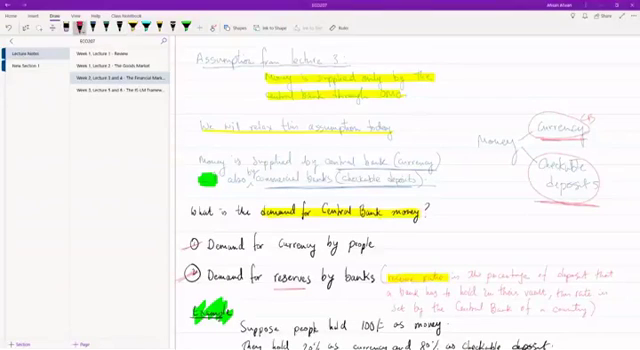
scroll("down", 3)
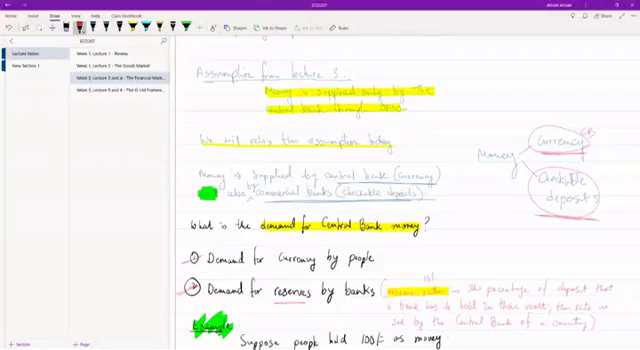
scroll("down", 3)
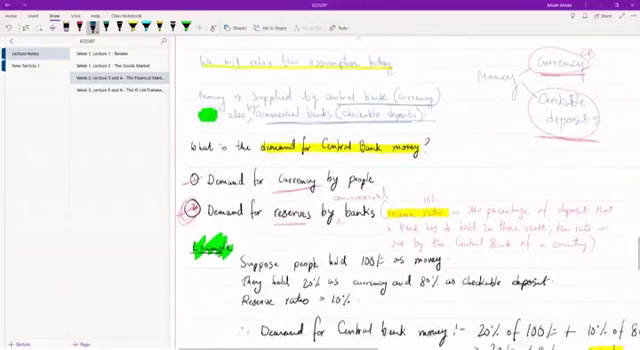
scroll("down", 3)
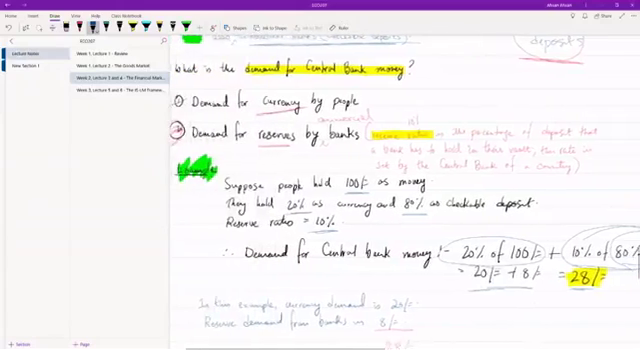
scroll("down", 3)
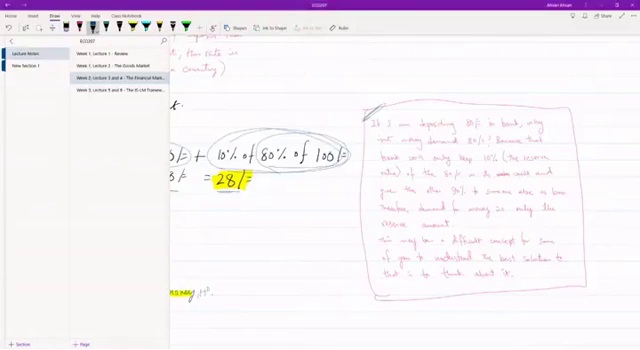
scroll("down", 3)
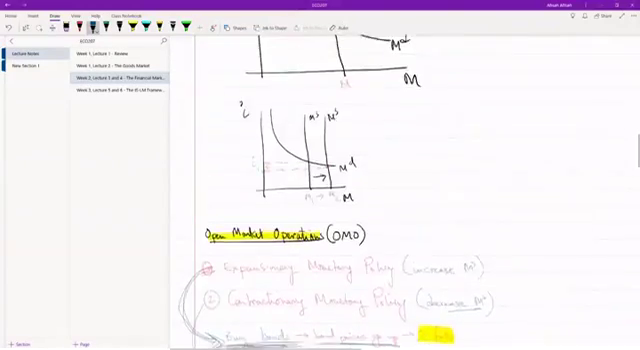
scroll("down", 3)
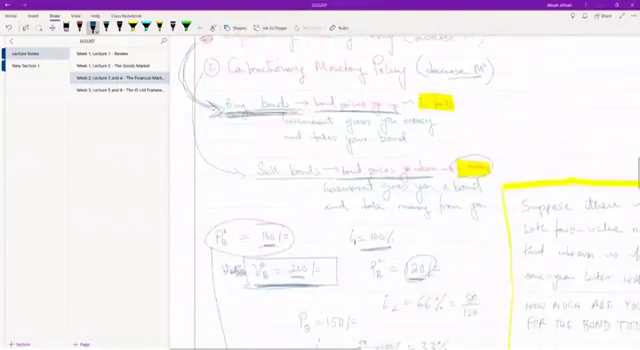
scroll("down", 3)
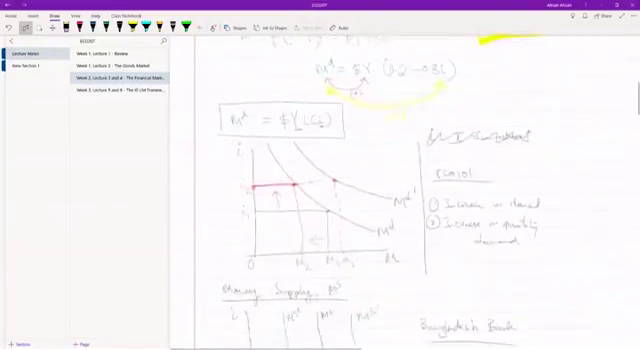
scroll("down", 3)
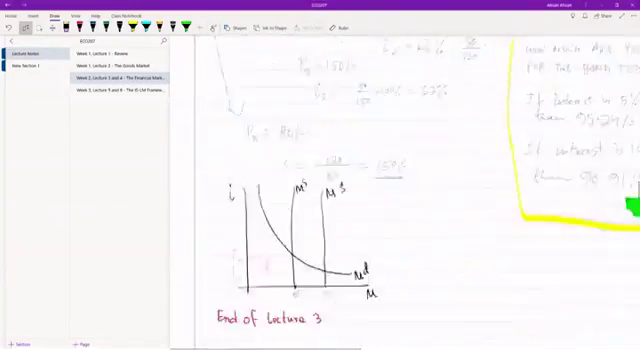
scroll("down", 3)
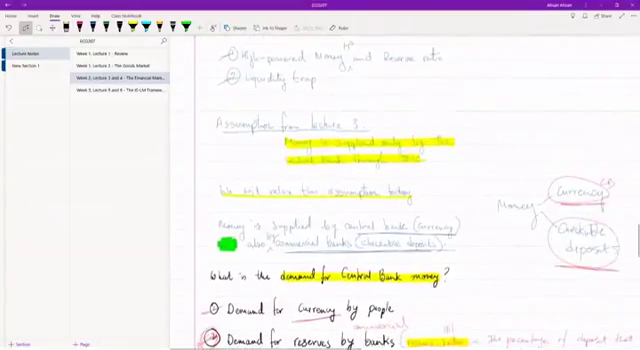
scroll("down", 3)
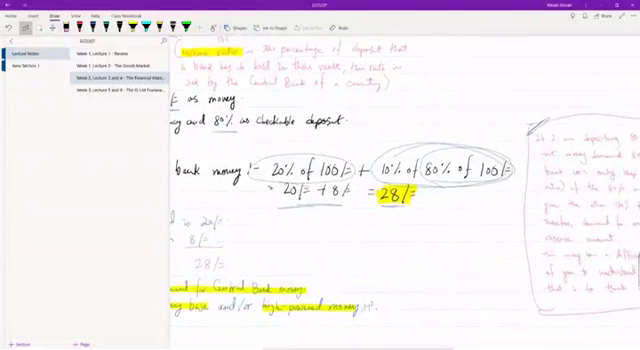
scroll("right", 3)
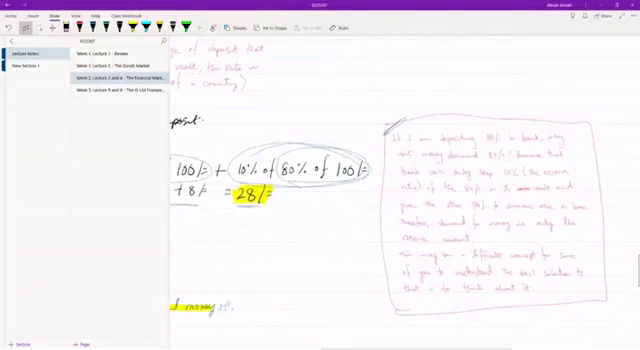